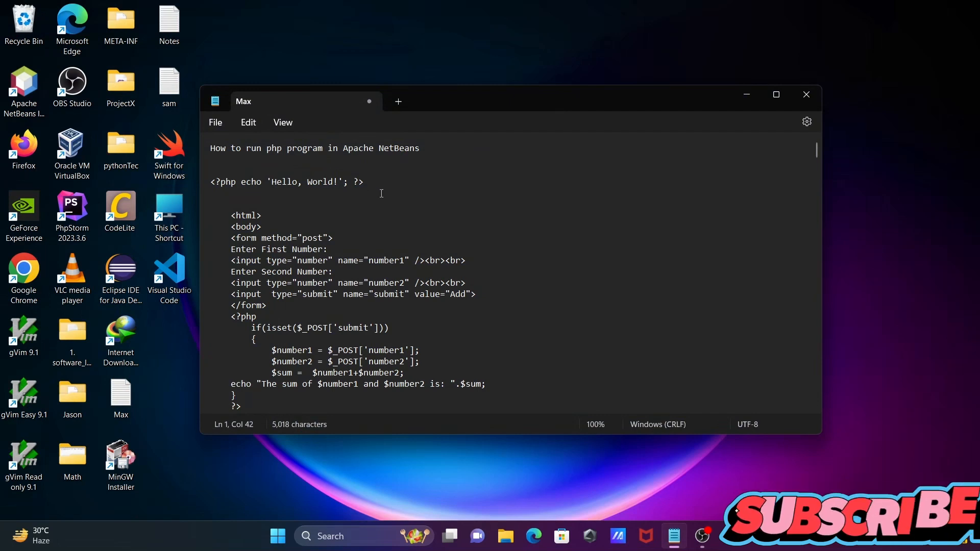
mouse_move(528, 96)
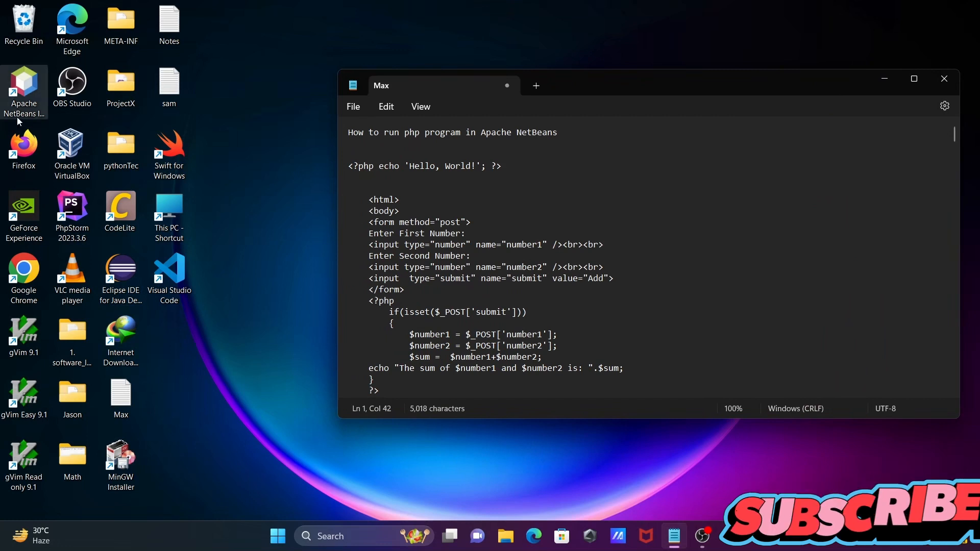
Launch Apache NetBeans IDE 21 from its desktop shortcut to the Start Page
double_click(24, 87)
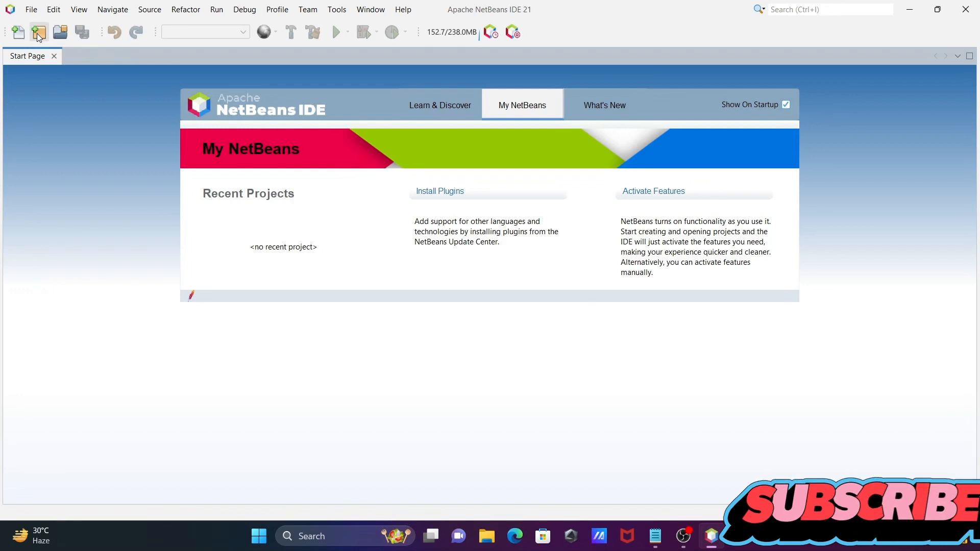
Start a new project, choosing the PHP category and PHP Application
click(38, 31)
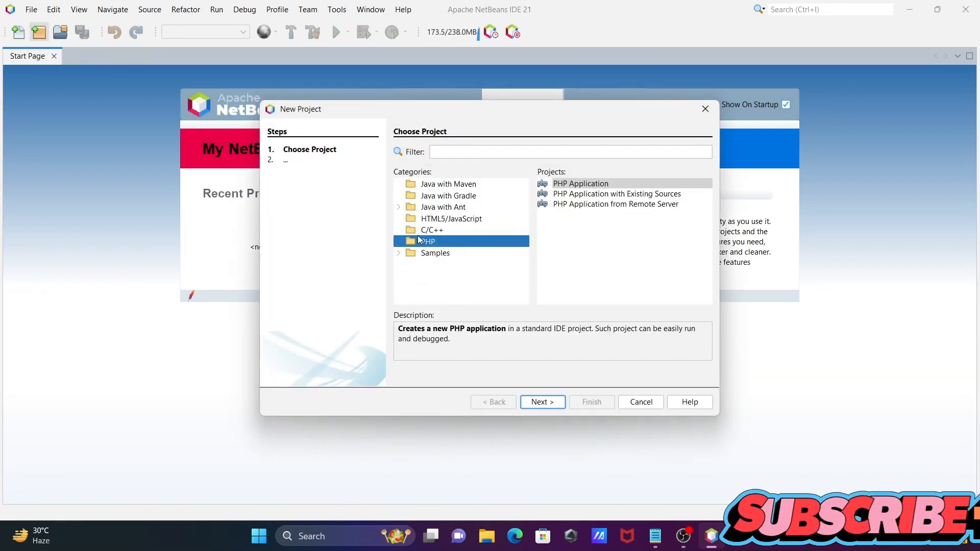
mouse_move(511, 226)
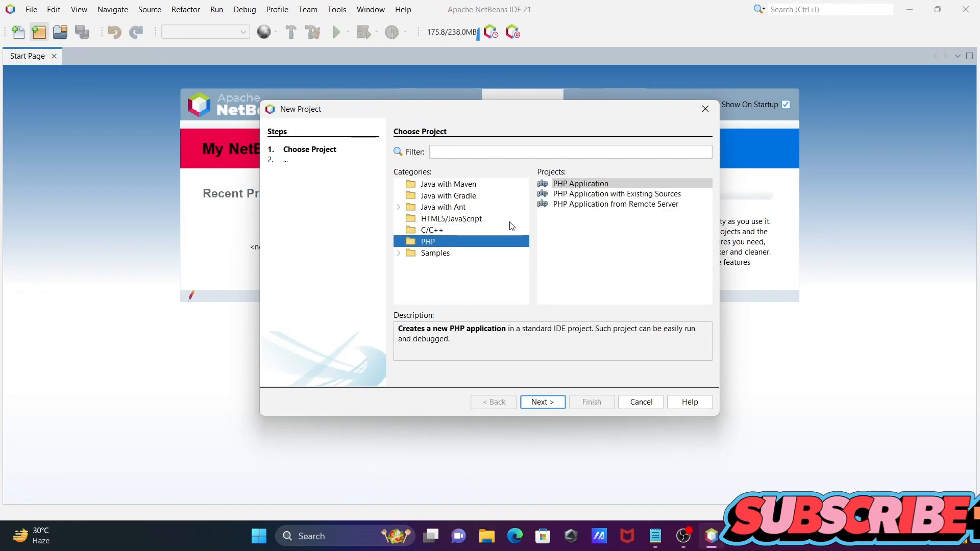
mouse_move(574, 188)
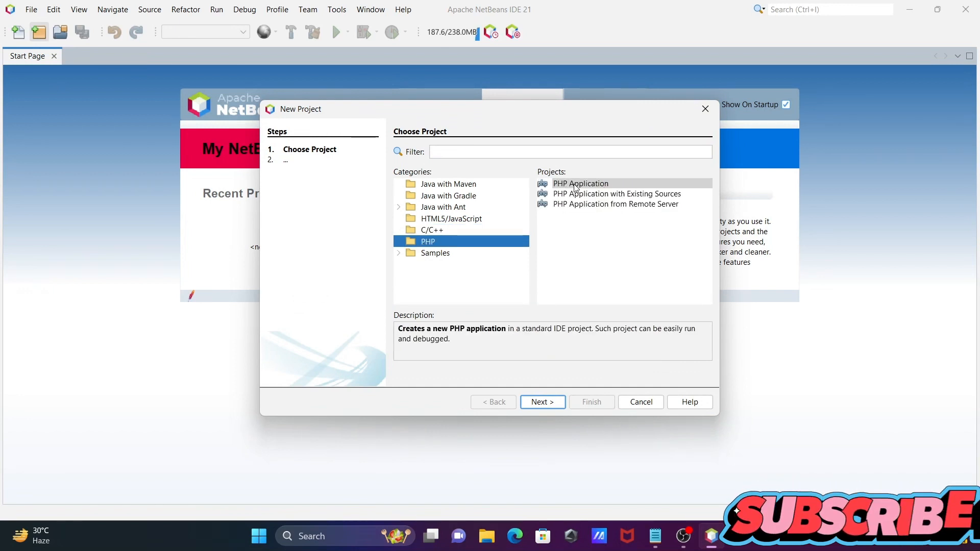
mouse_move(577, 244)
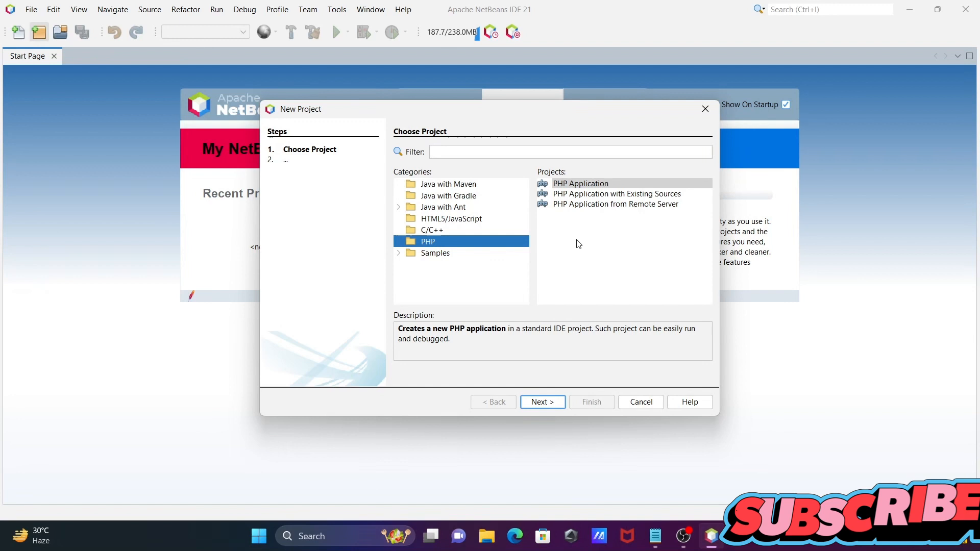
mouse_move(539, 399)
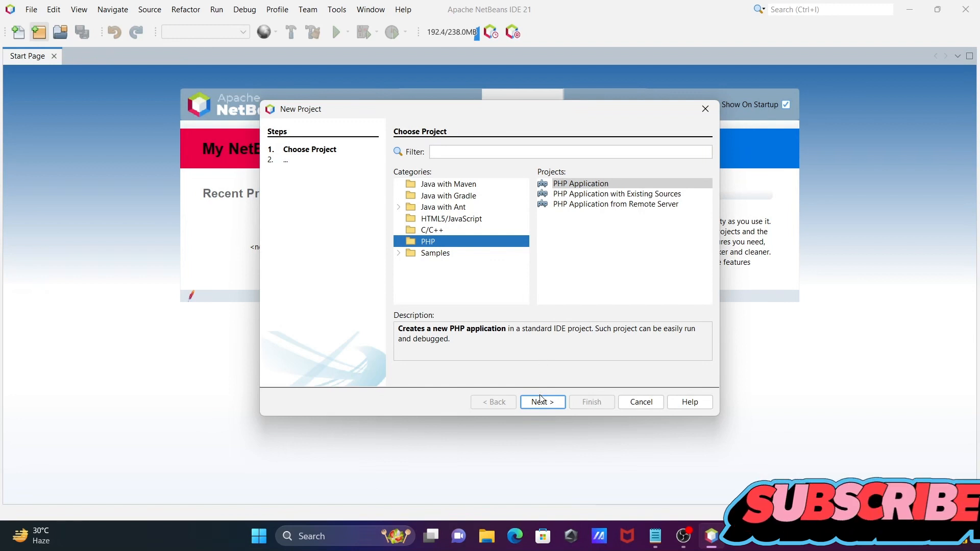
Advance to Name and Location, keeping PhpProject1 and PHP Version 8.3
click(541, 402)
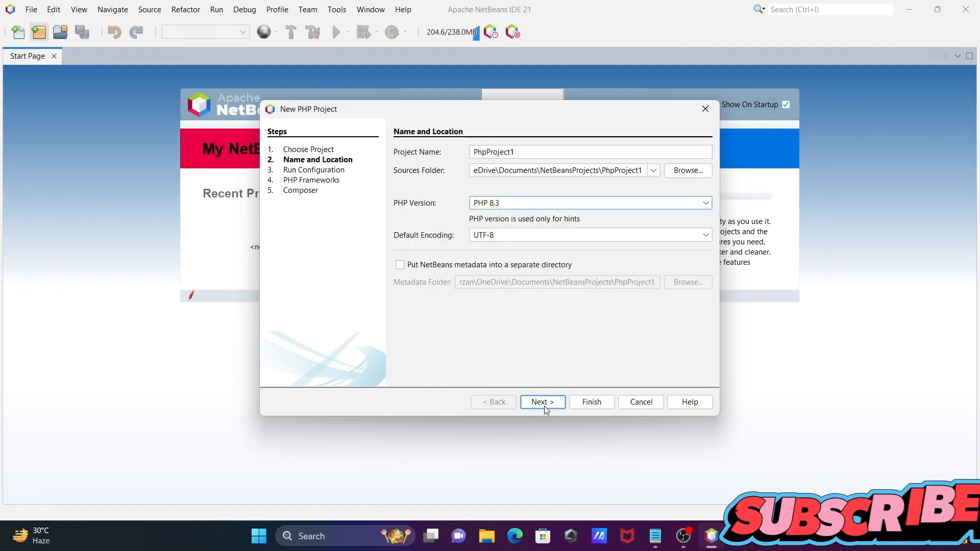
mouse_move(490, 167)
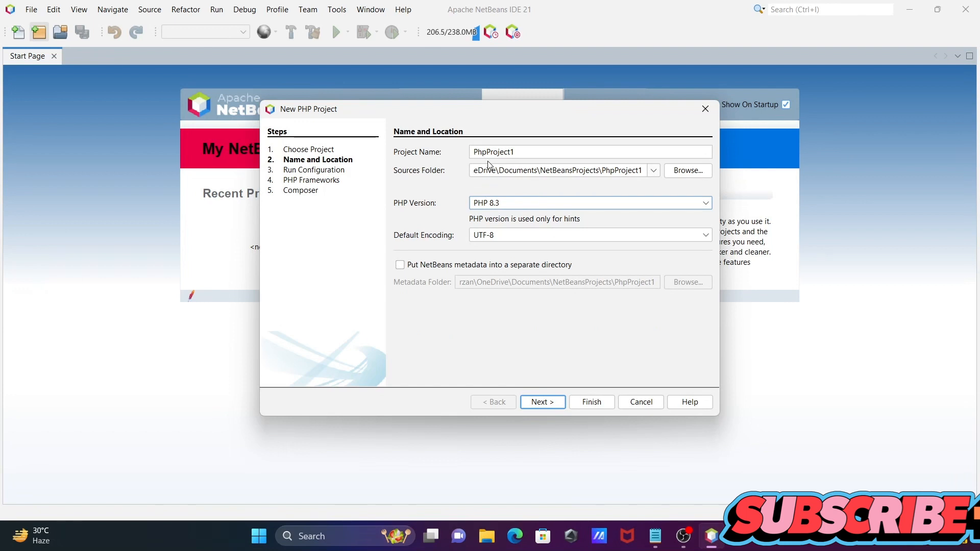
mouse_move(500, 182)
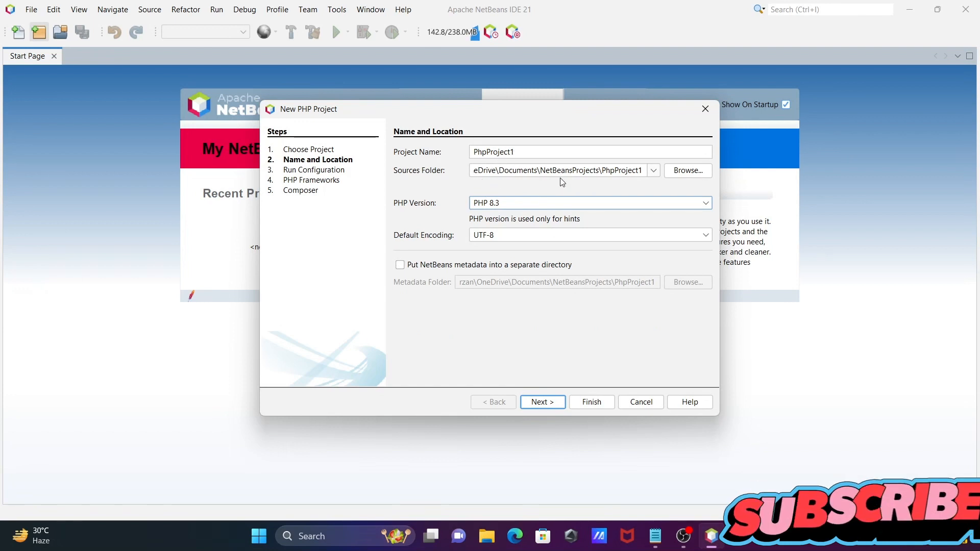
mouse_move(460, 207)
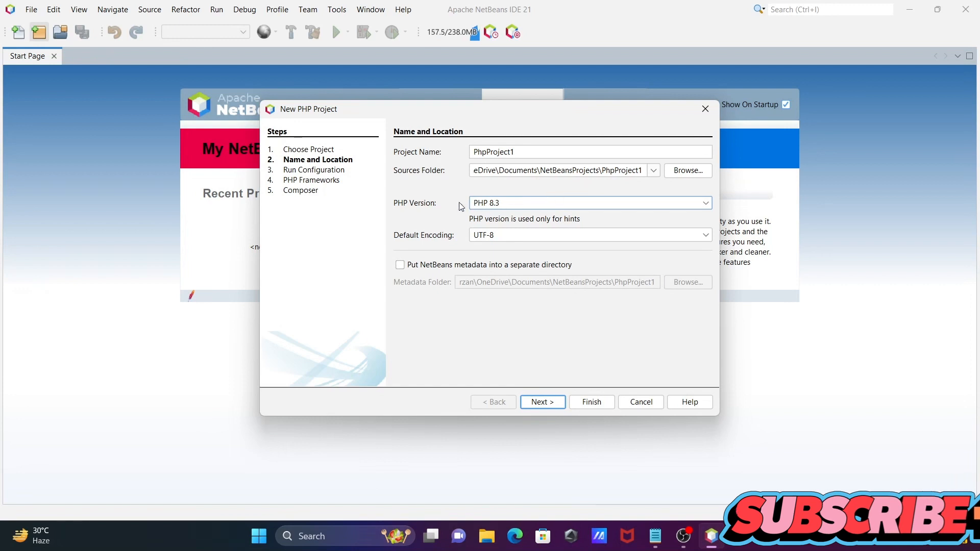
mouse_move(430, 366)
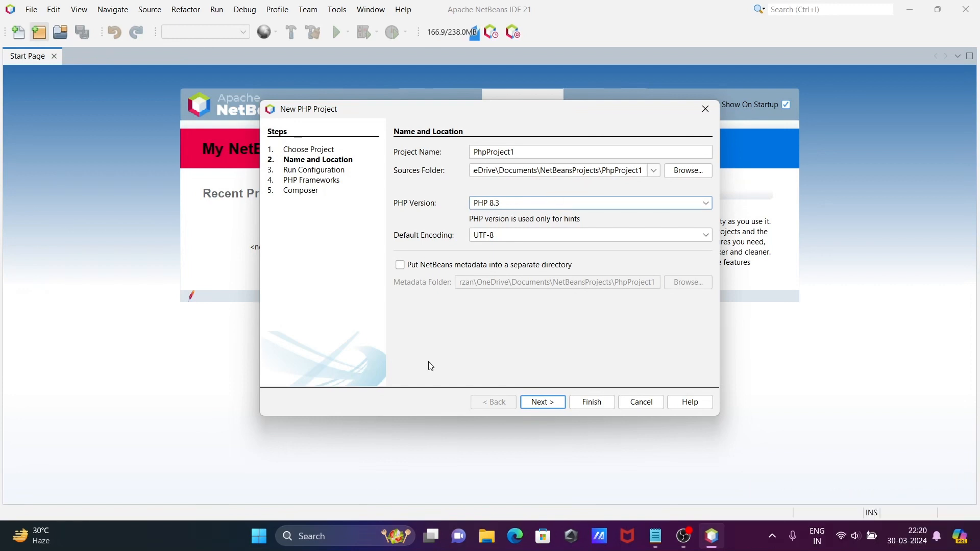
Run php --version in Command Prompt confirming PHP 8.3.4, then return to the wizard
text(cm)
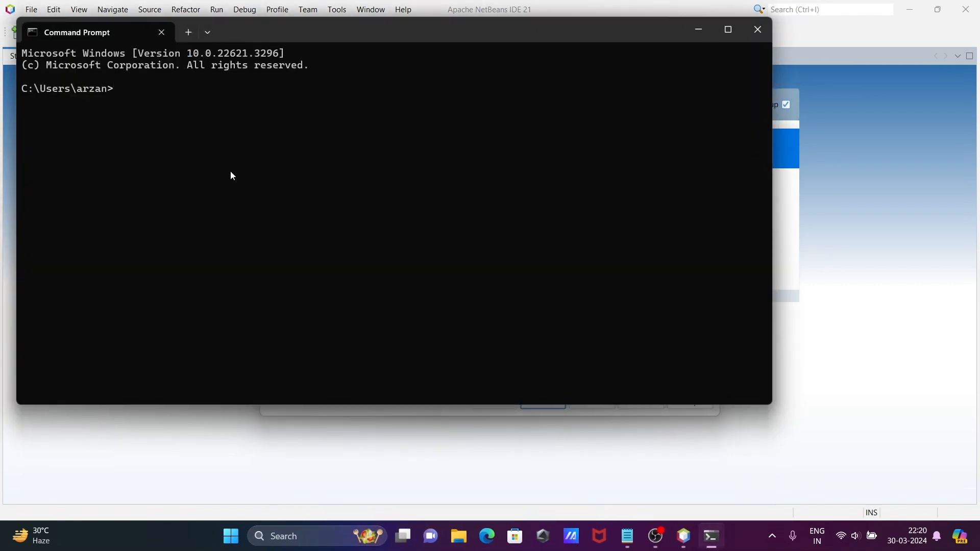
text(php)
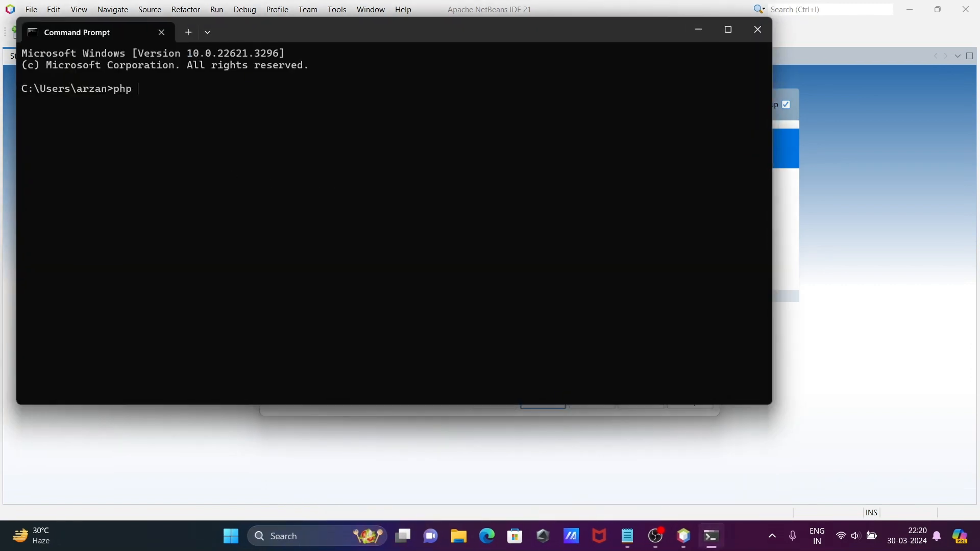
text(--versio)
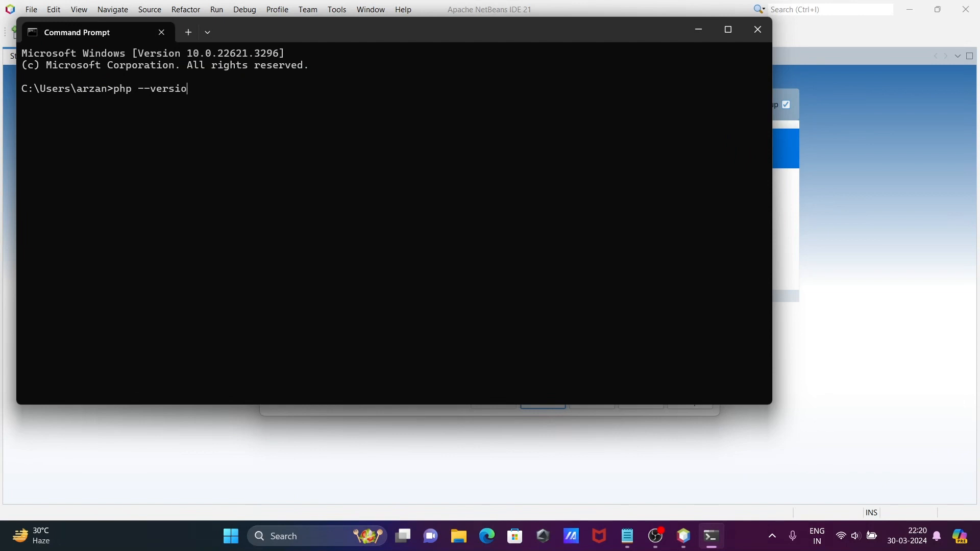
key(Return)
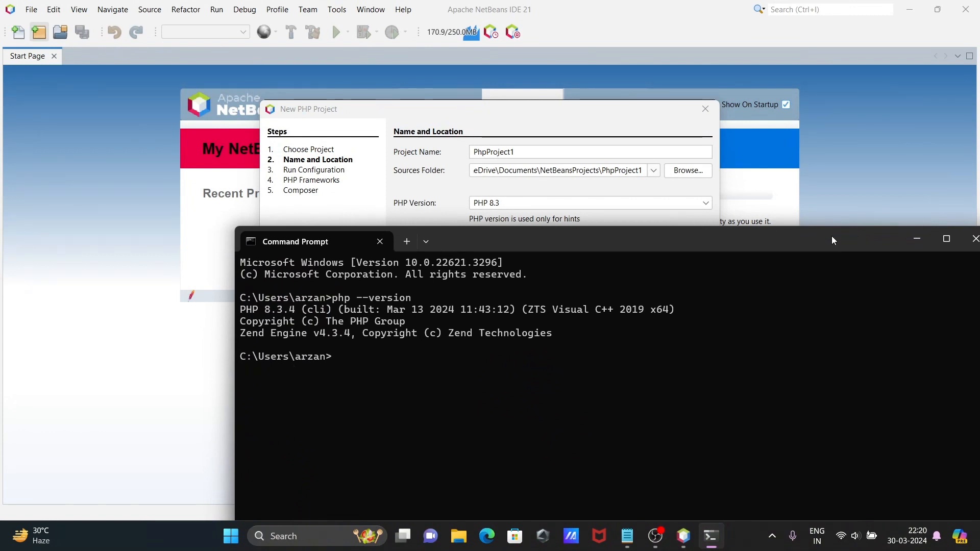
click(946, 239)
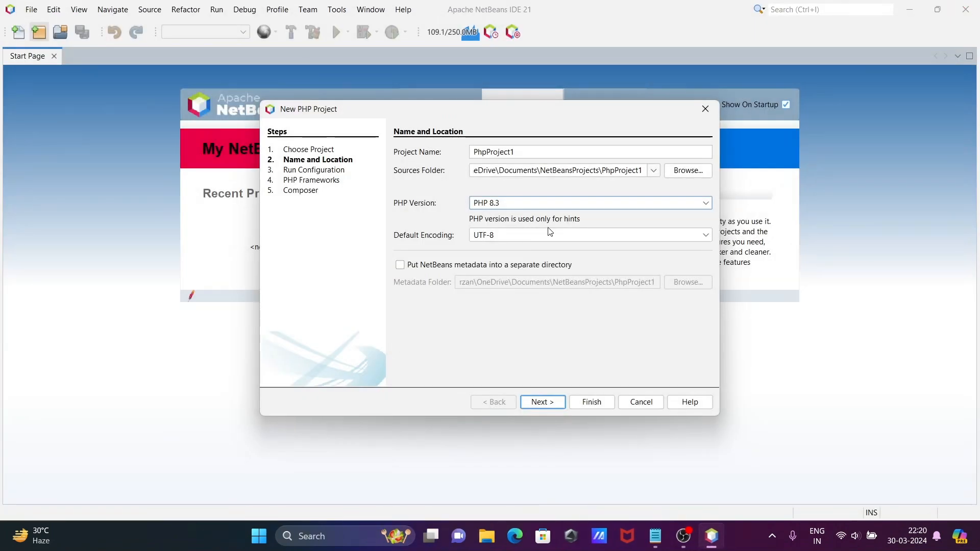
mouse_move(547, 395)
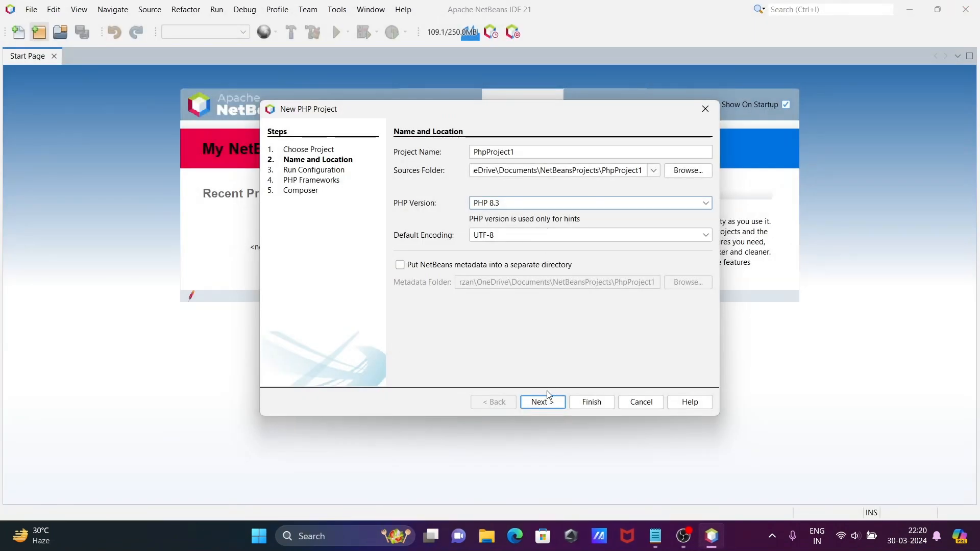
Advance to Run Configuration and show the Run As choices
click(543, 402)
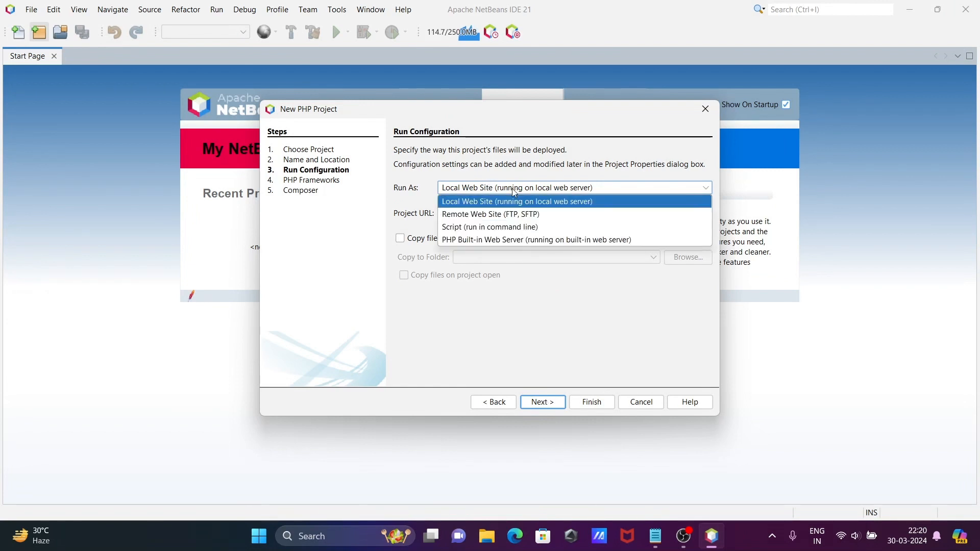
mouse_move(489, 227)
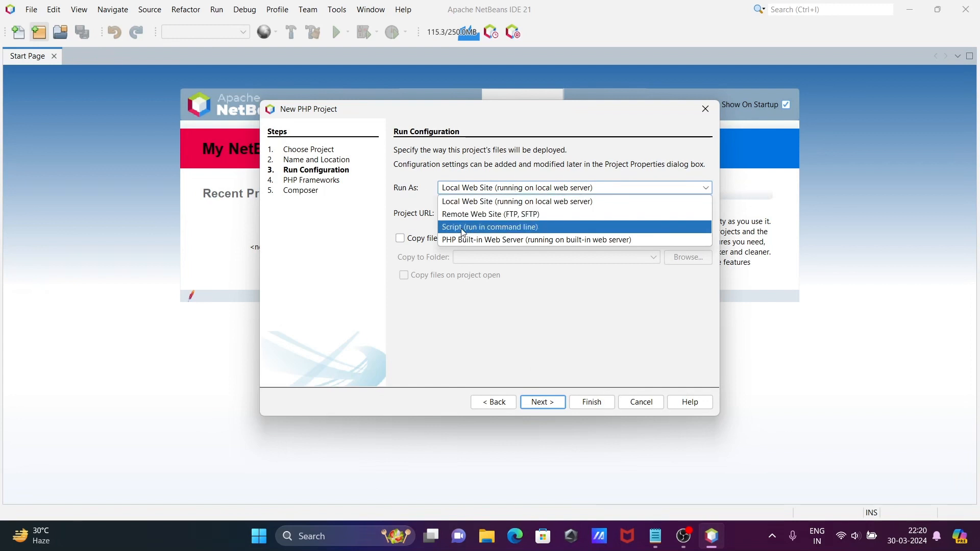
mouse_move(486, 232)
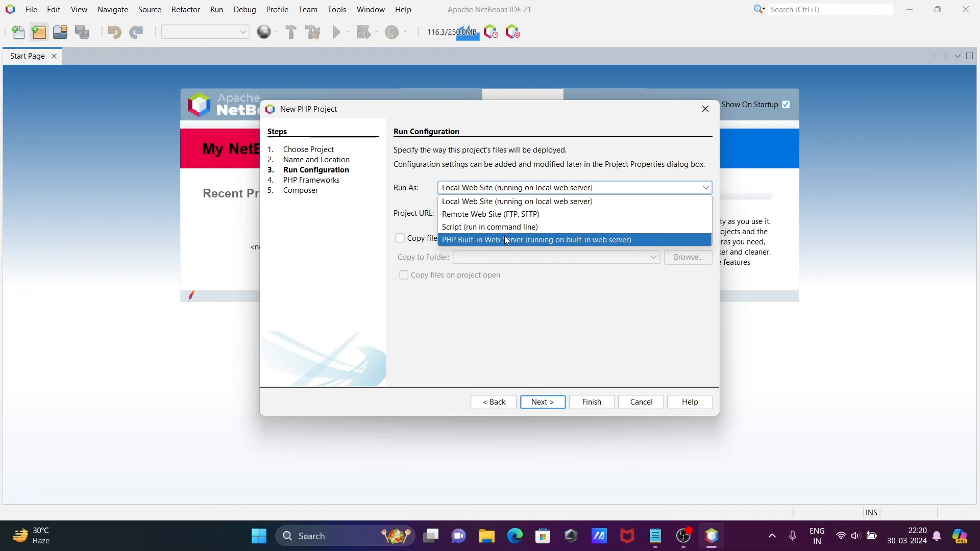
mouse_move(523, 245)
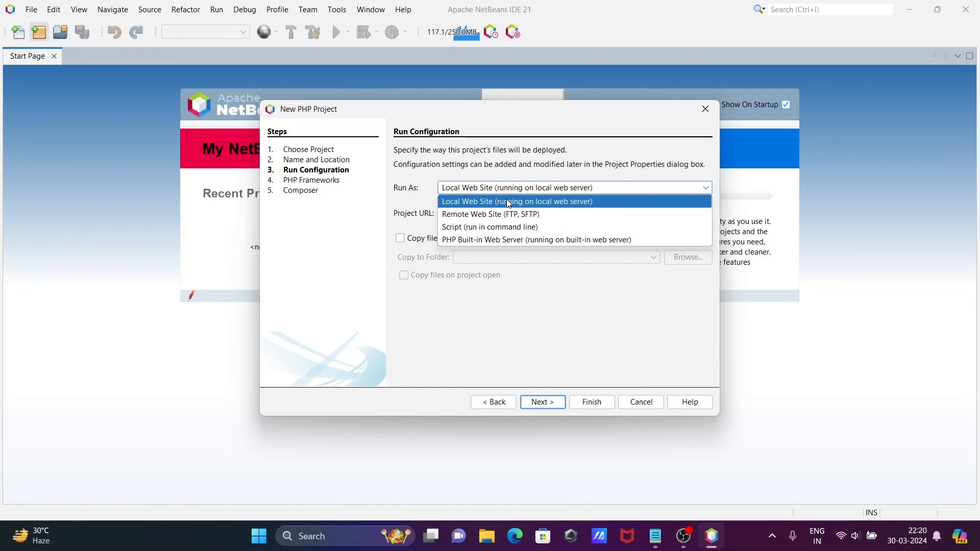
Choose PHP Built-in Web Server at localhost:8000, pass Composer, and finish creating PhpProject1
click(536, 240)
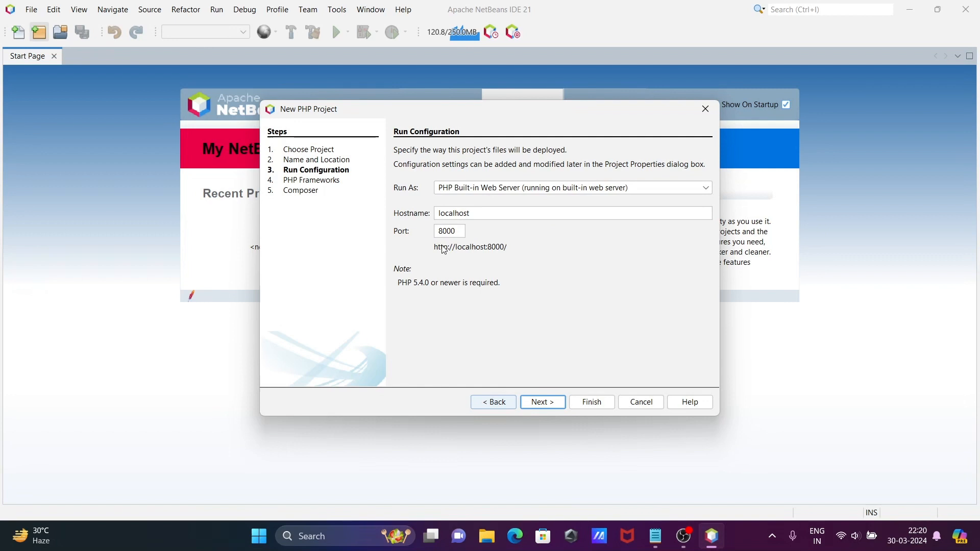
mouse_move(430, 266)
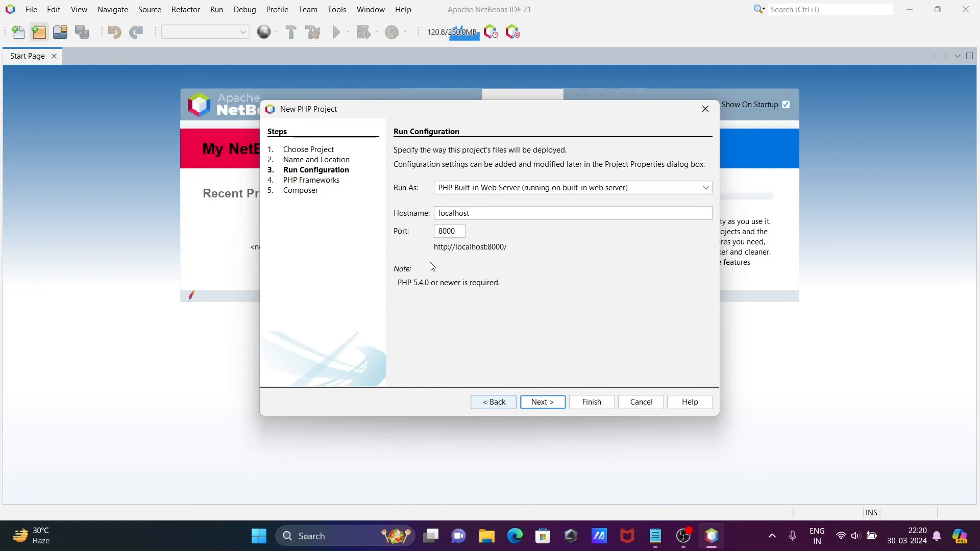
mouse_move(425, 291)
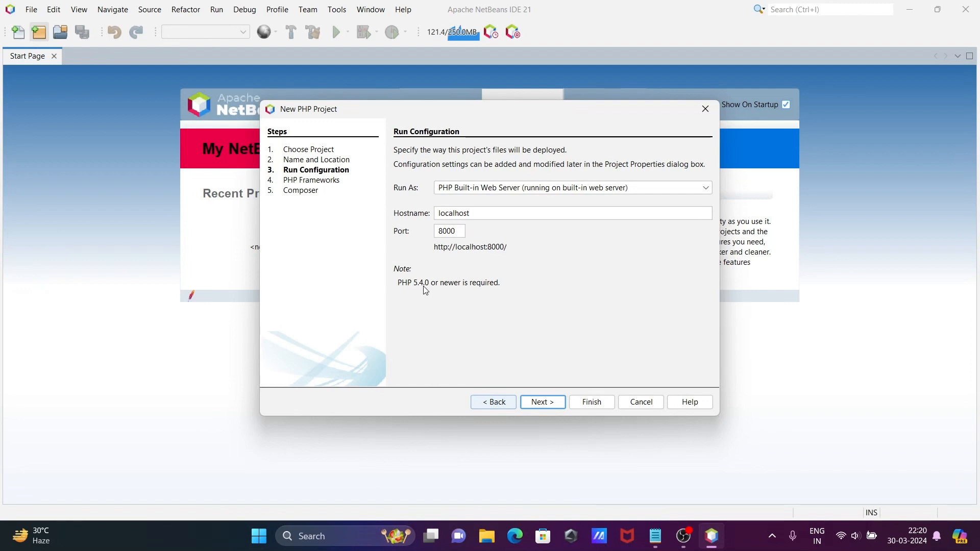
mouse_move(457, 292)
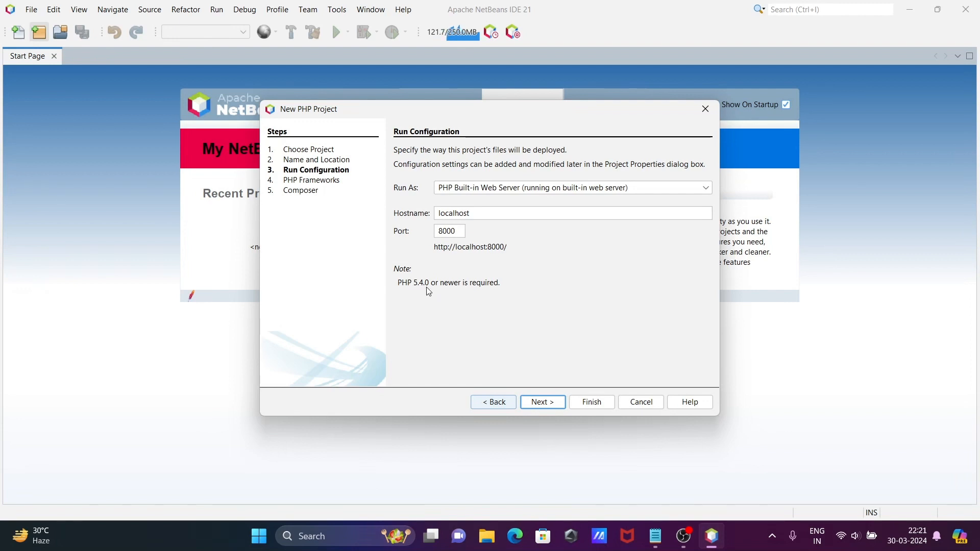
mouse_move(470, 291)
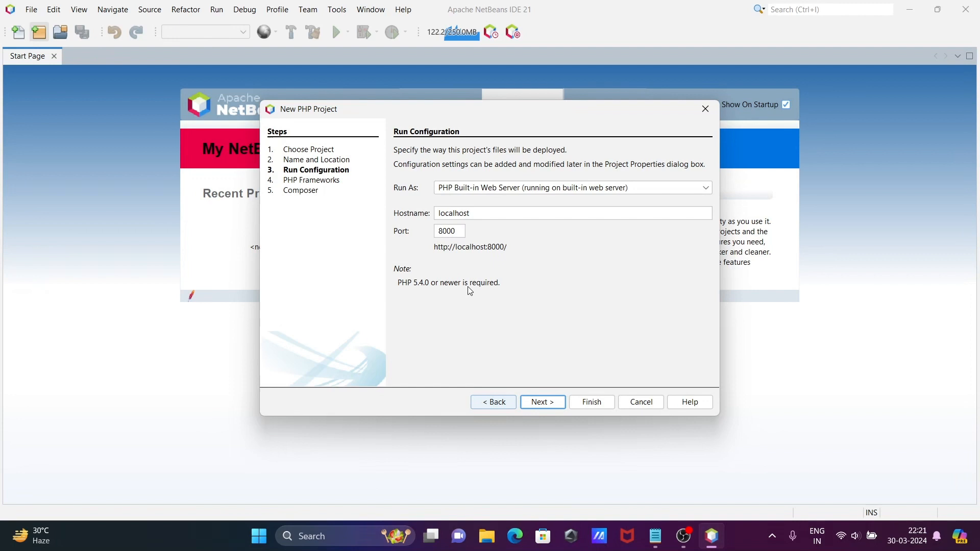
click(542, 402)
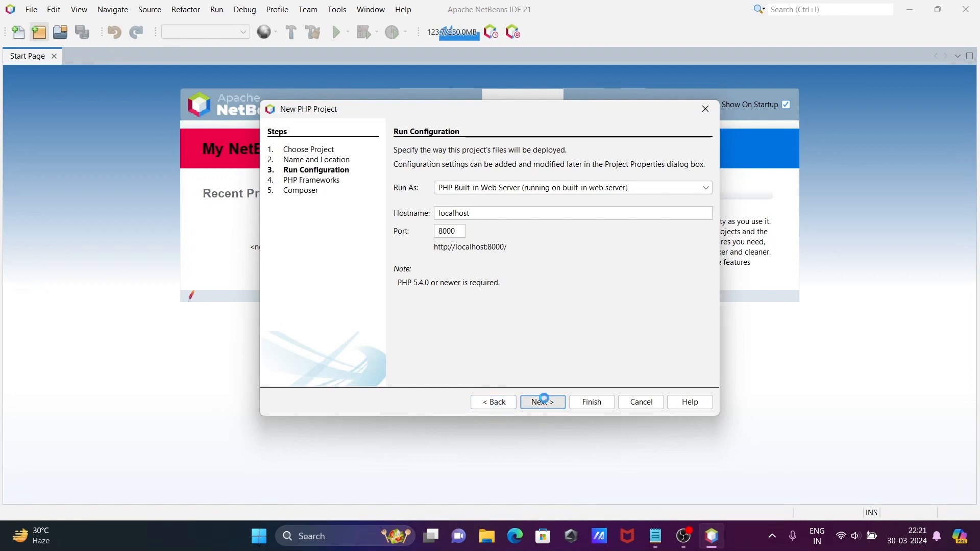
click(542, 403)
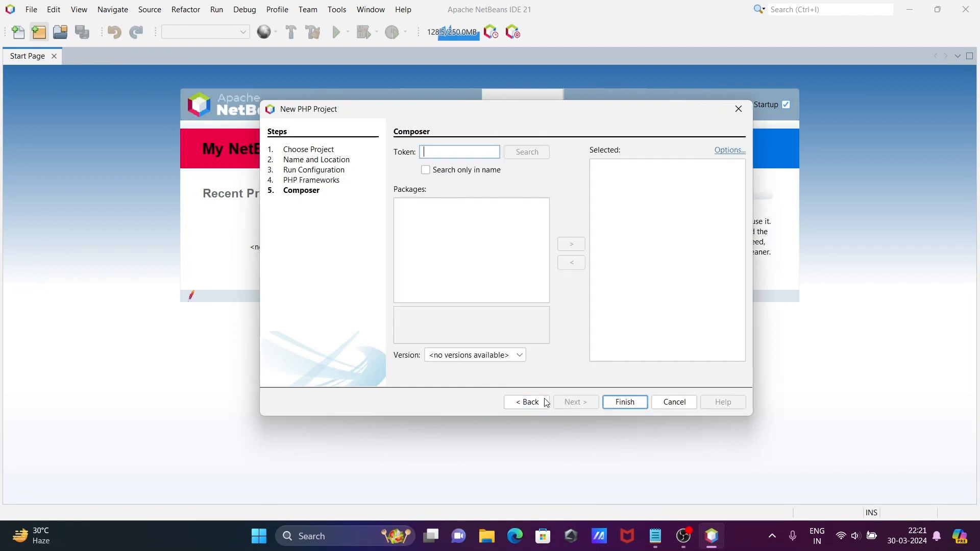
click(624, 403)
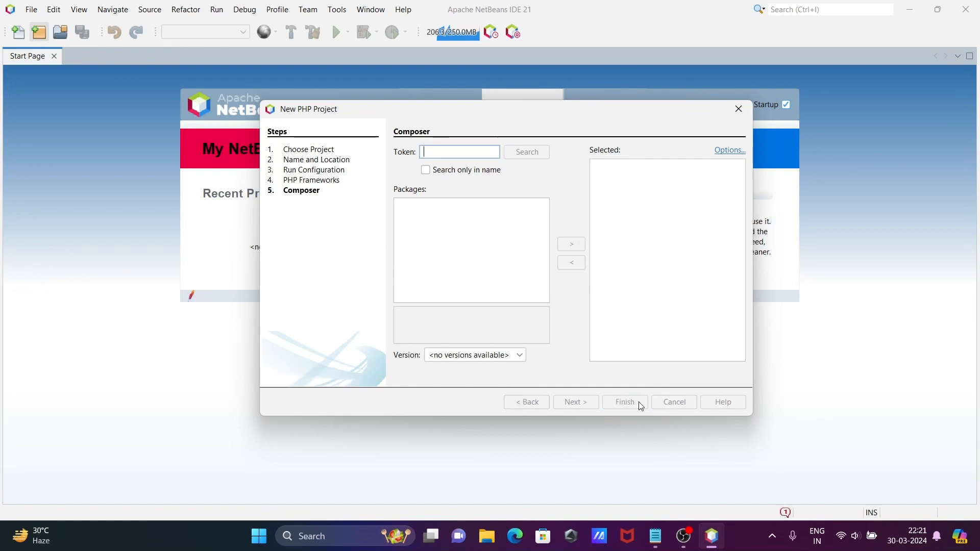
click(624, 402)
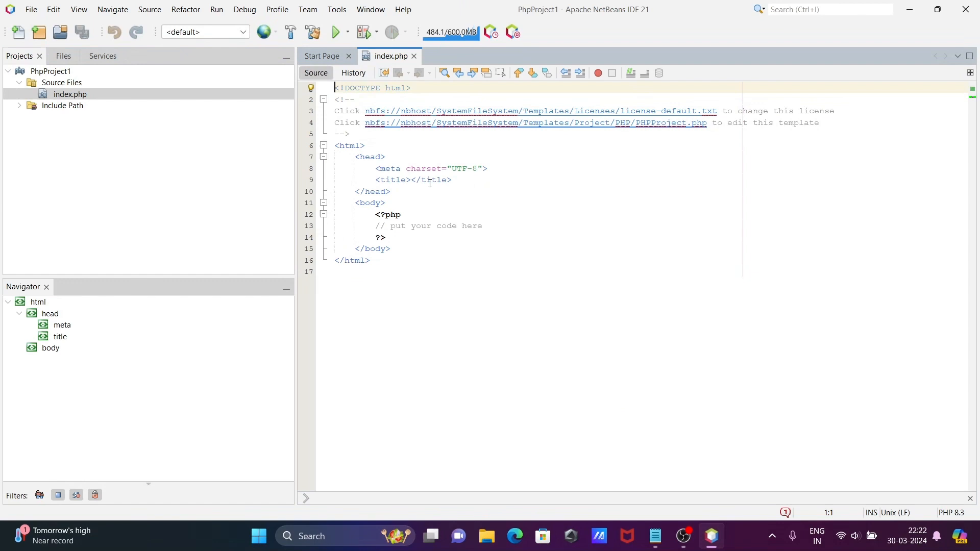
mouse_move(504, 230)
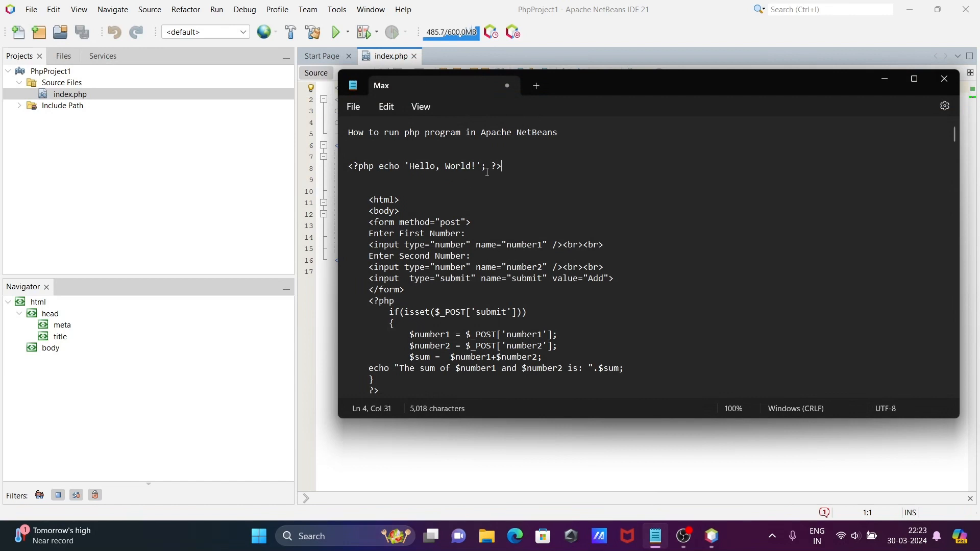
Replace index.php's placeholder PHP block with the Hello, World! echo from Notepad and save
triple_click(425, 165)
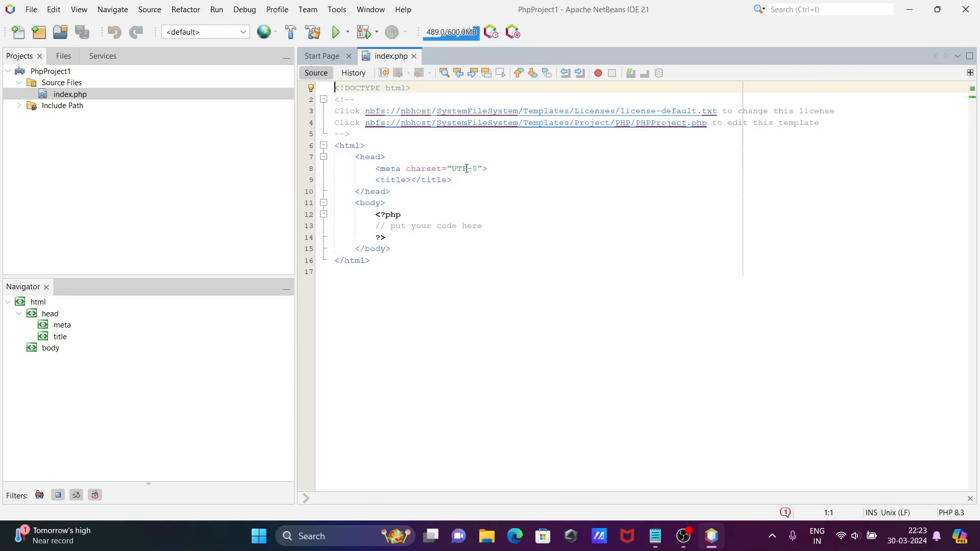
click(375, 215)
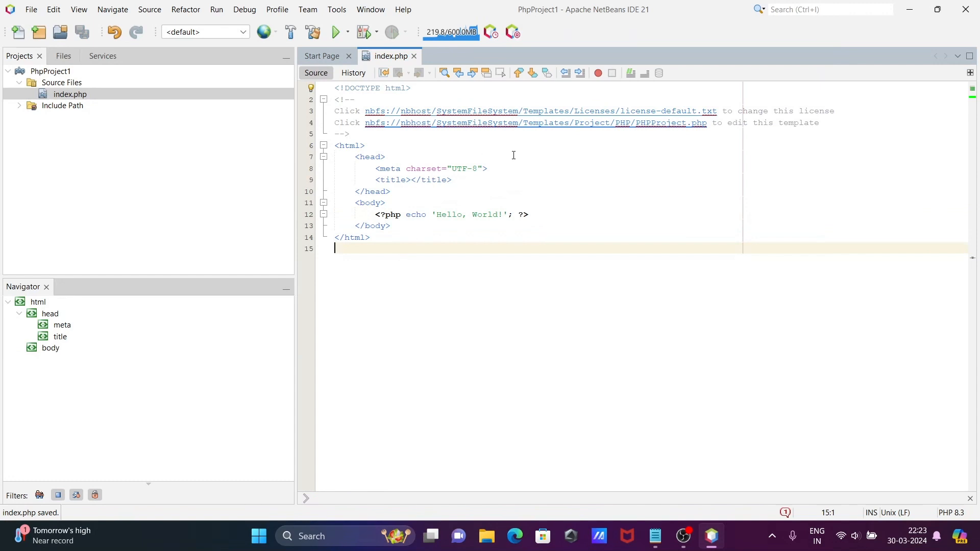
Run index.php via Run File, starting the built-in server, and close the PhpStorm welcome window
right_click(512, 155)
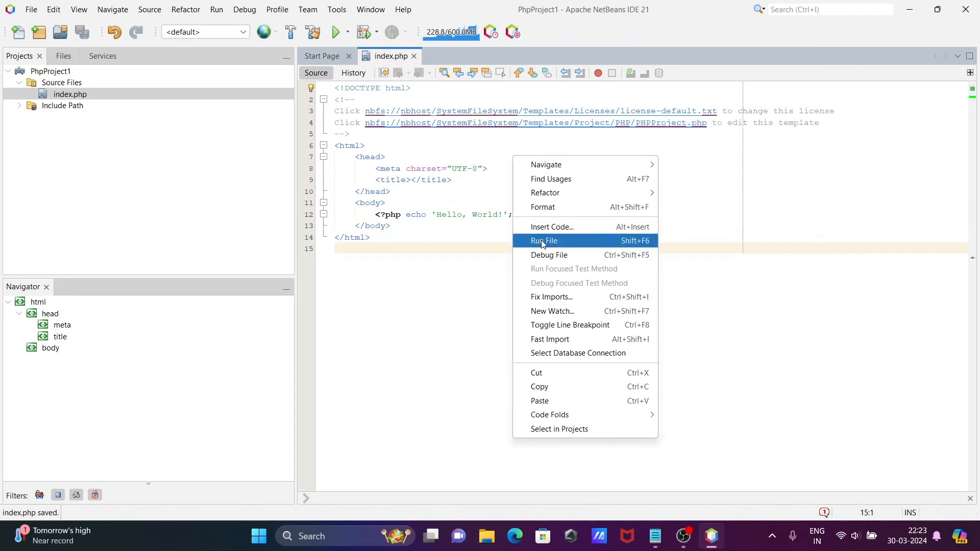
click(544, 241)
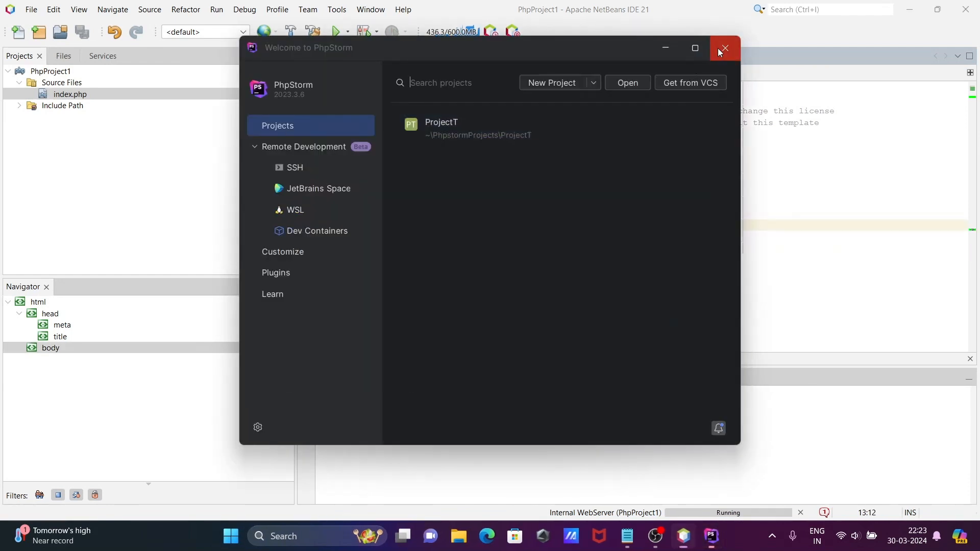
click(724, 48)
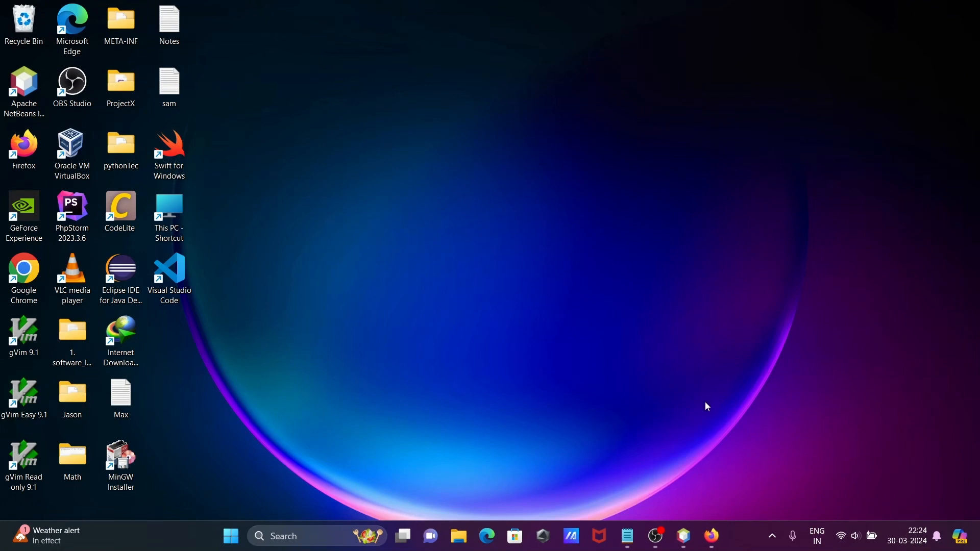
mouse_move(626, 536)
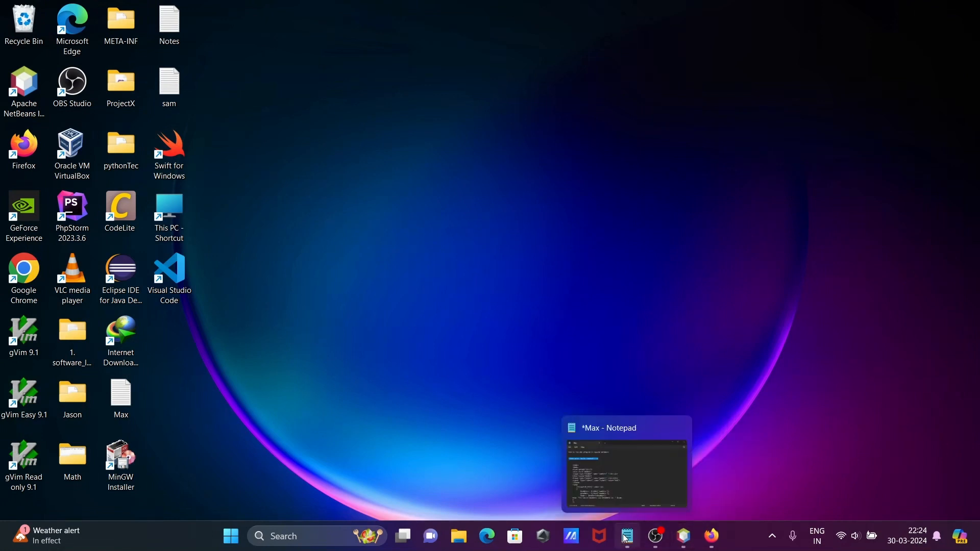
Paste the two-number add form code from Notepad over all of index.php and save
click(625, 473)
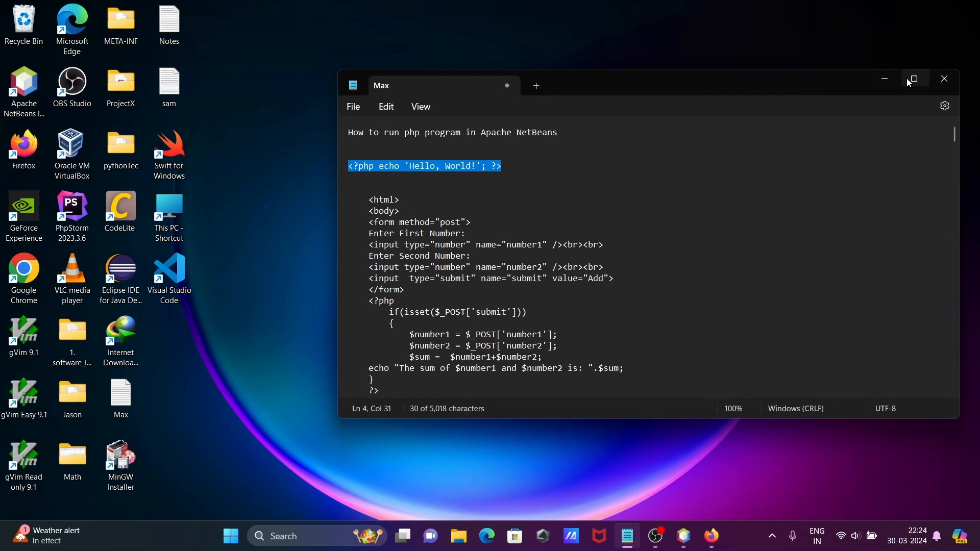
click(911, 80)
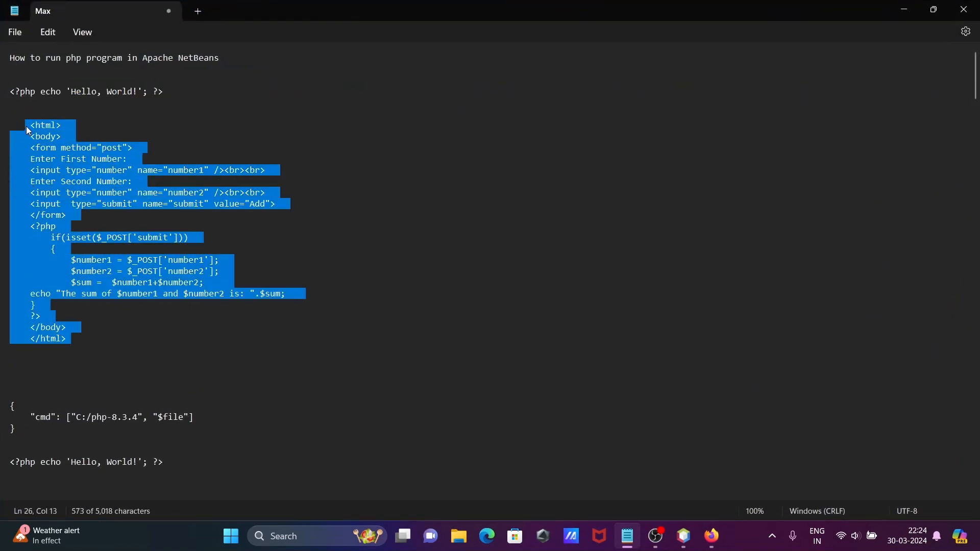
mouse_move(677, 505)
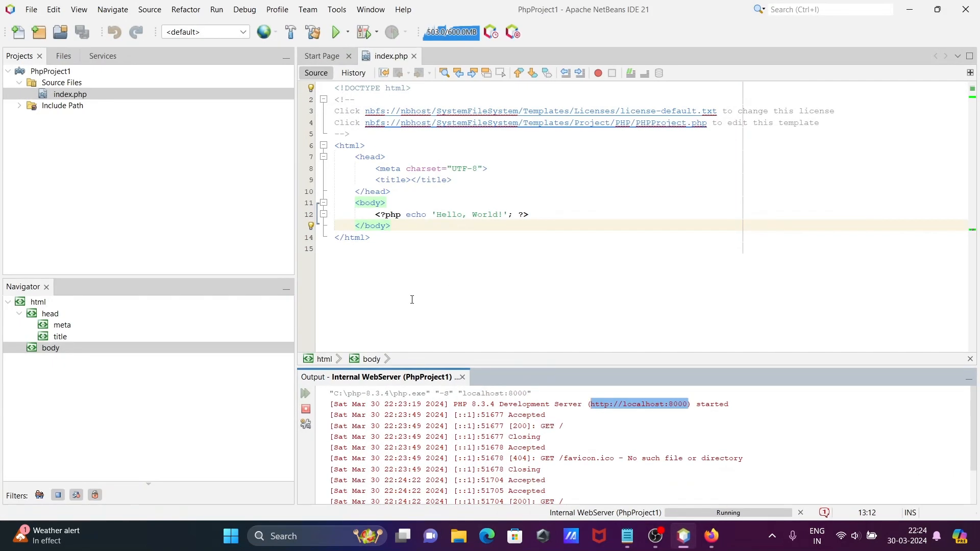
mouse_move(405, 266)
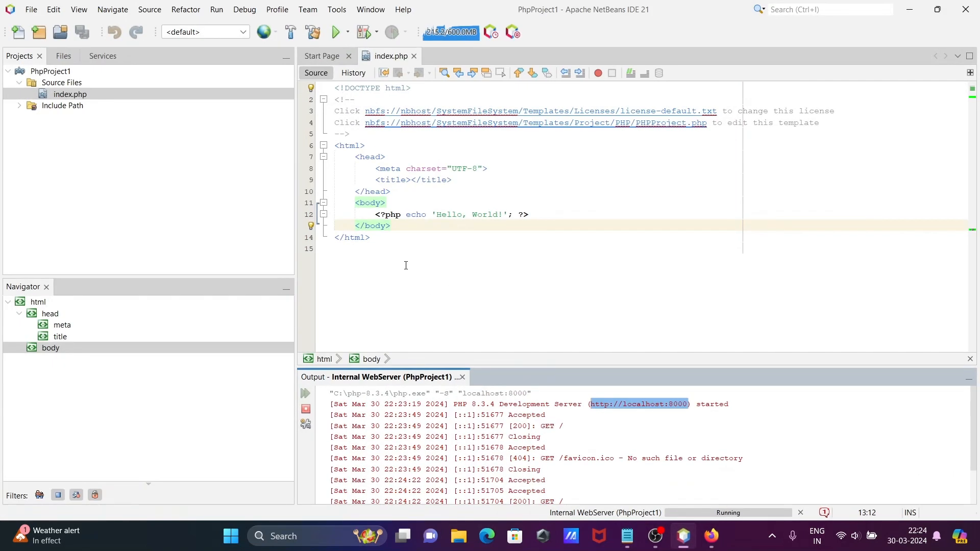
key(ctrl+a)
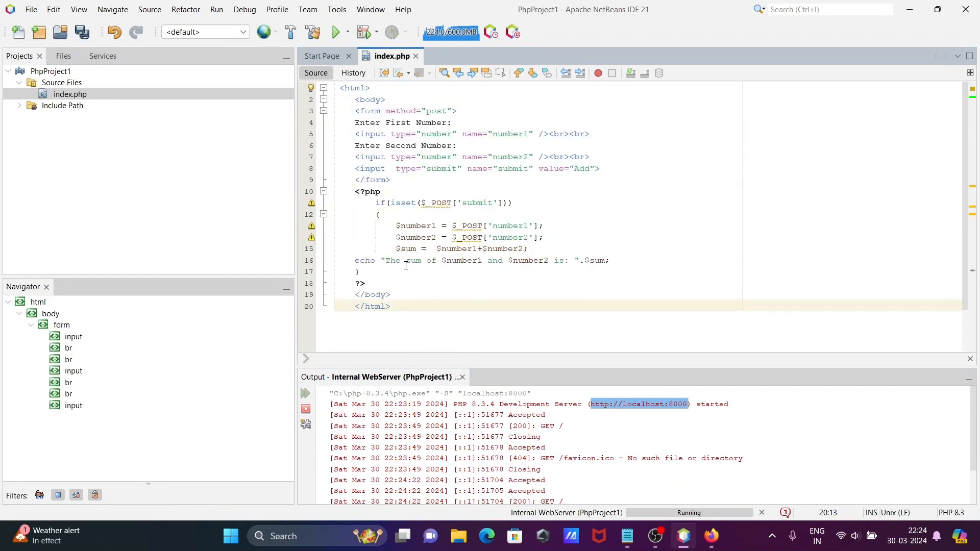
key(ctrl+s)
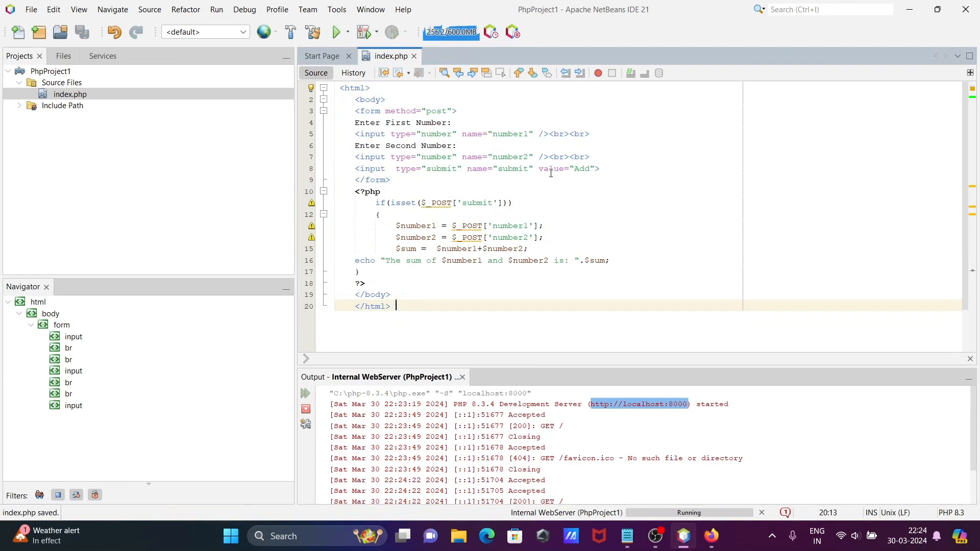
Run the updated index.php so localhost:8000 shows the add form, dismissing the PhpStorm window
right_click(551, 175)
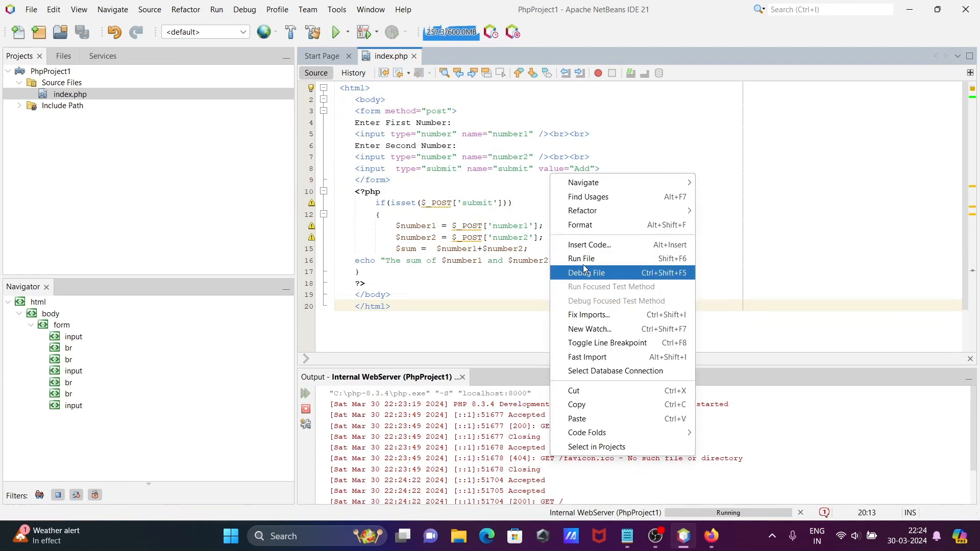
click(581, 258)
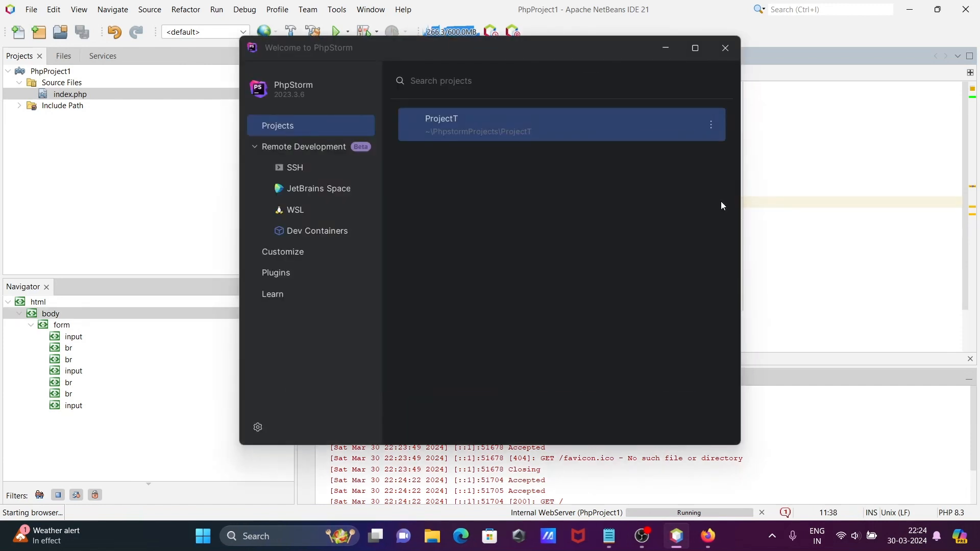
click(725, 48)
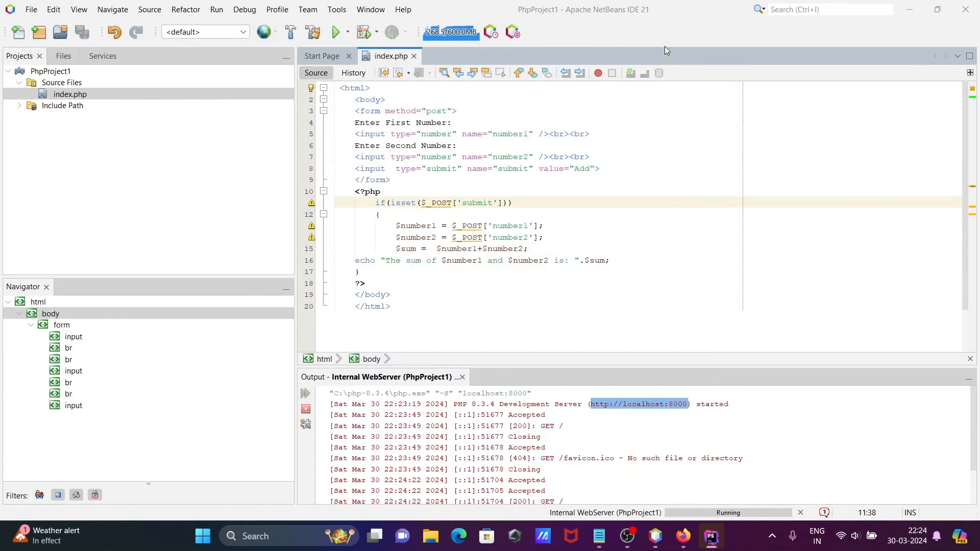
click(465, 307)
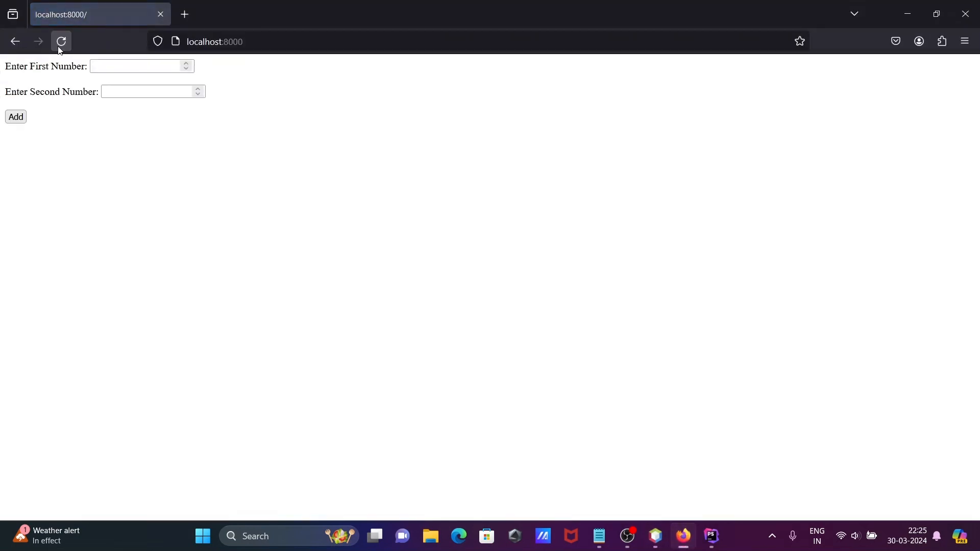
Enter 6 and 3 and submit so the page reports The sum of 6 and 3 is: 9
text(6)
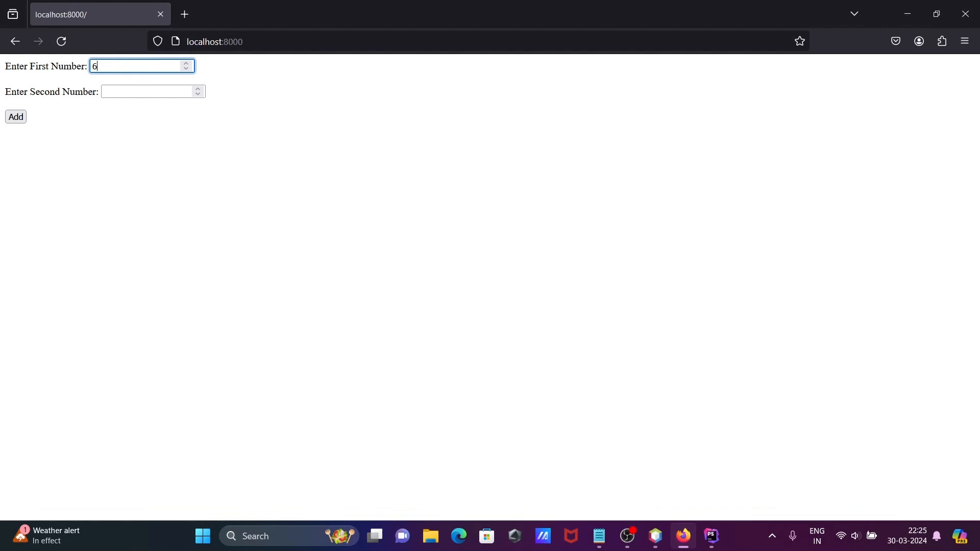
text(3)
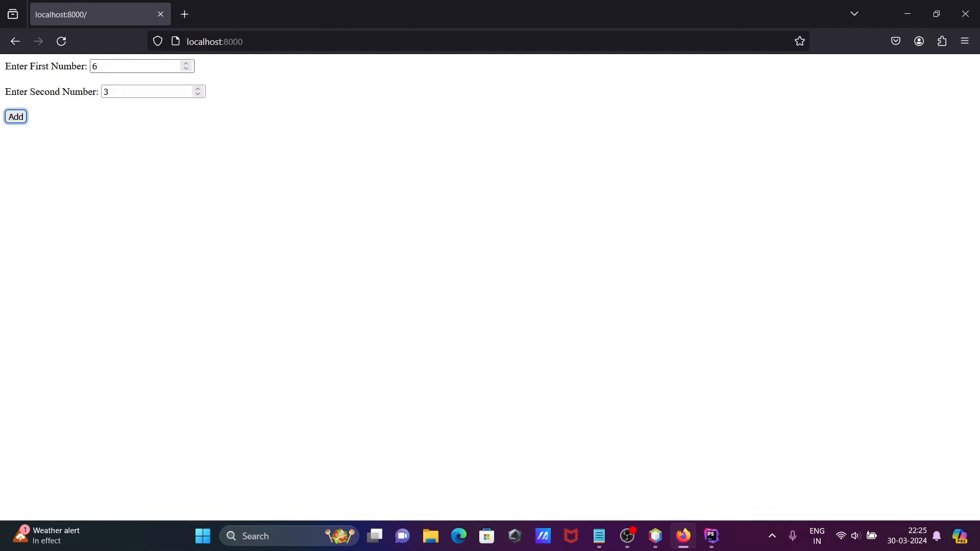
click(15, 116)
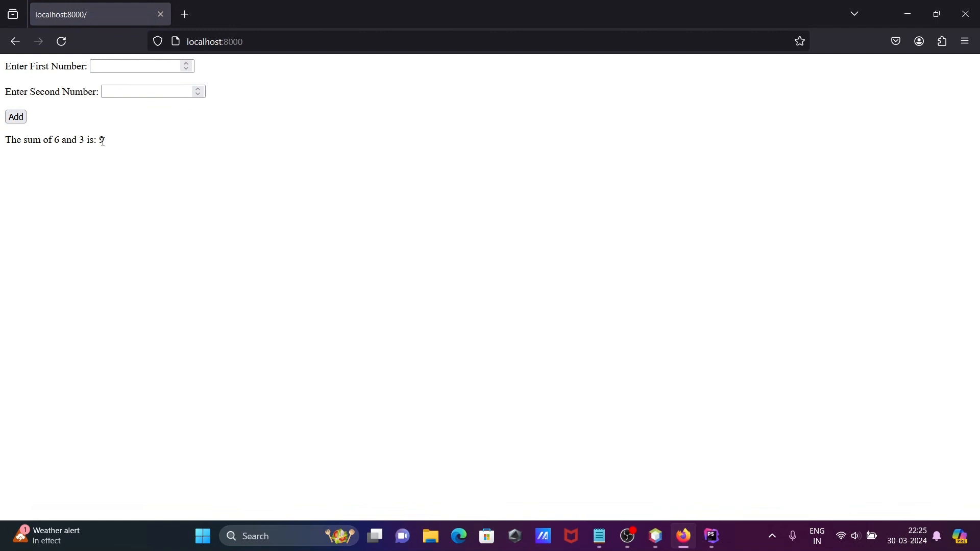
mouse_move(381, 154)
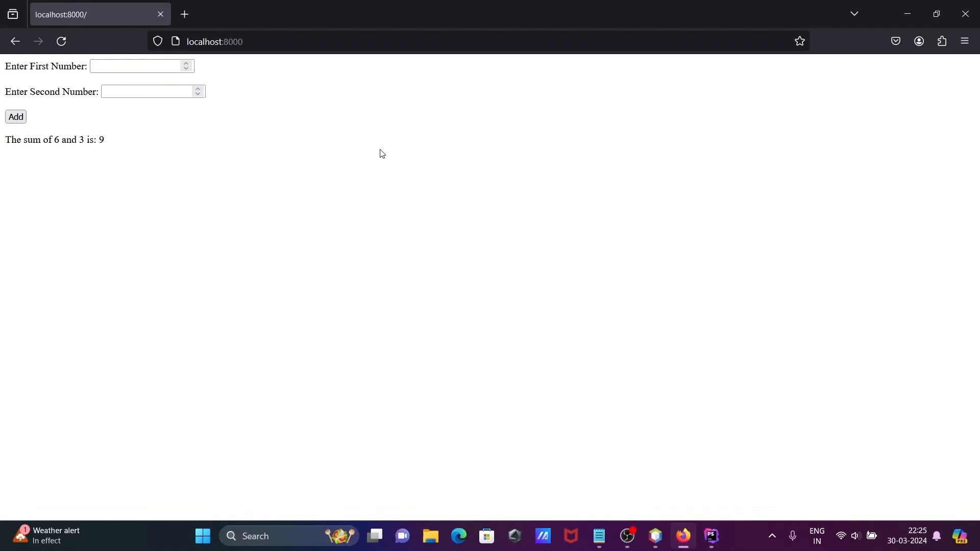
mouse_move(667, 496)
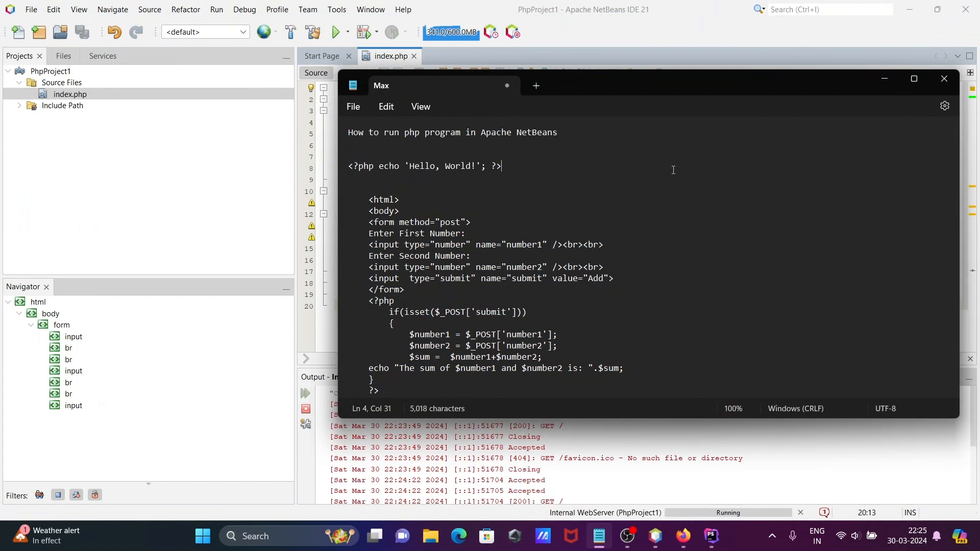
mouse_move(819, 91)
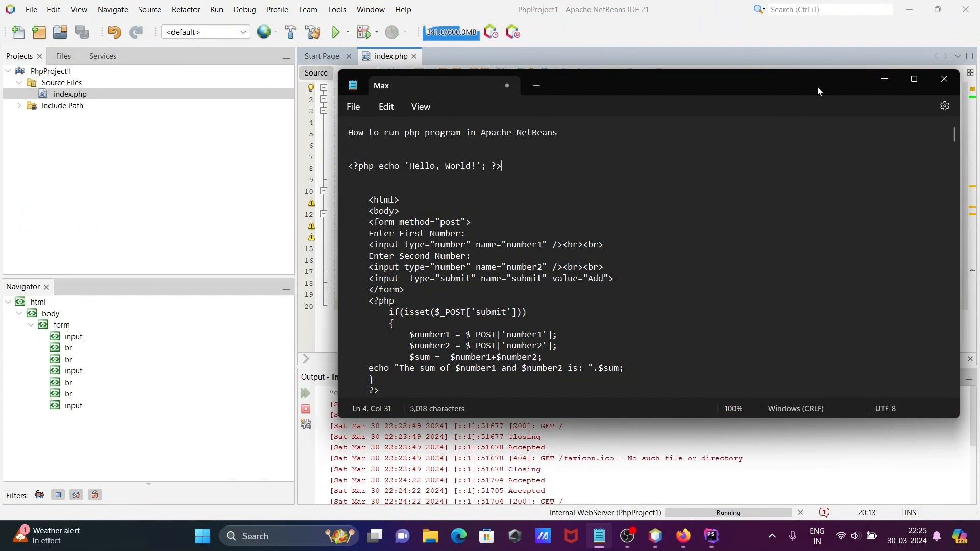